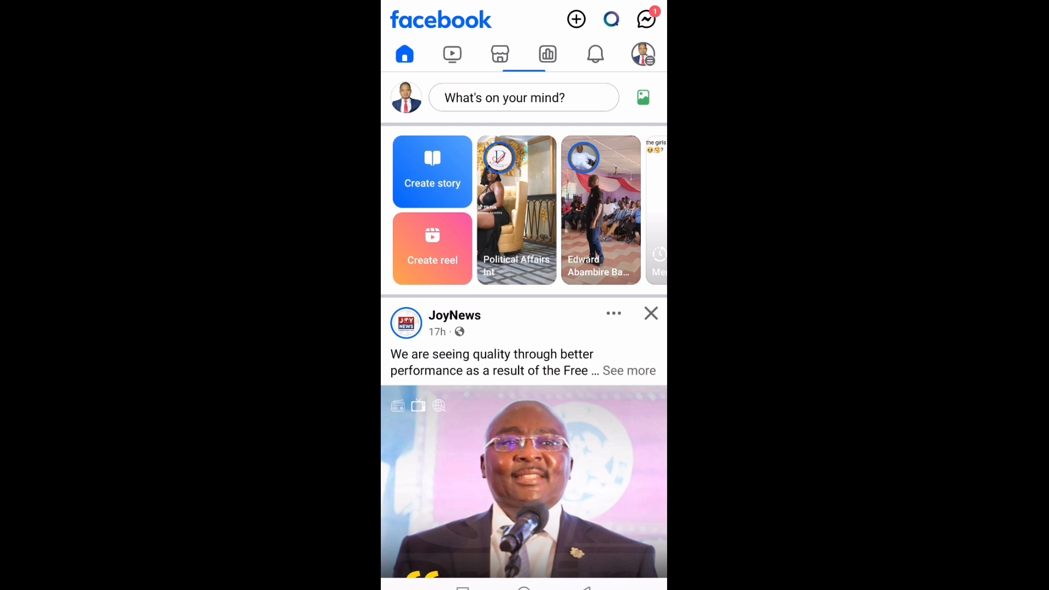
Bring up the Facebook main menu from the profile picture at the top right.
click(641, 55)
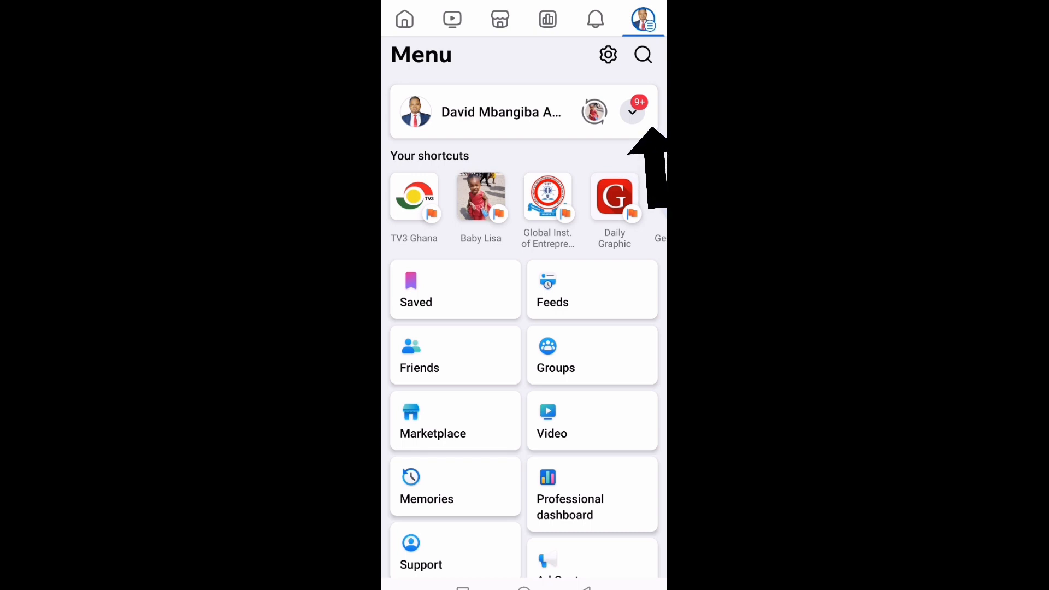
Switch the active profile to the Global Inst. of Entrepreneurship & Tech Page.
click(633, 111)
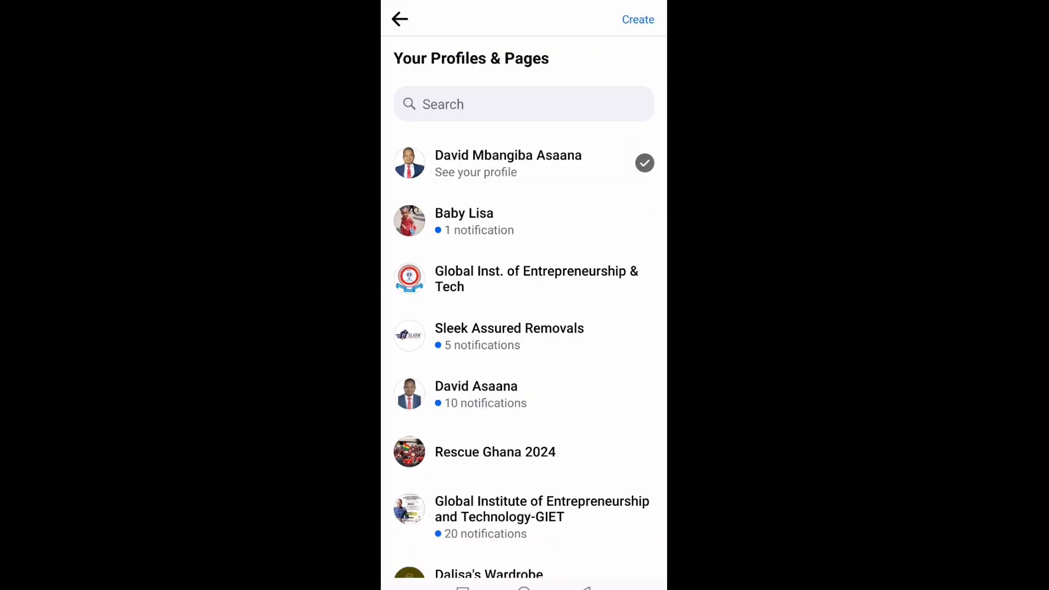
click(523, 279)
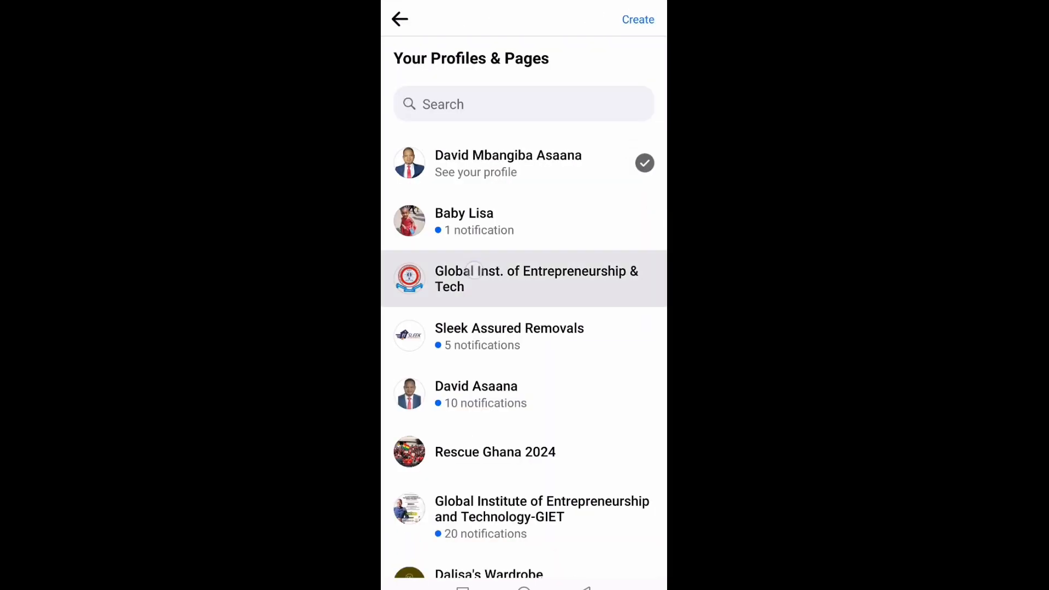
click(535, 278)
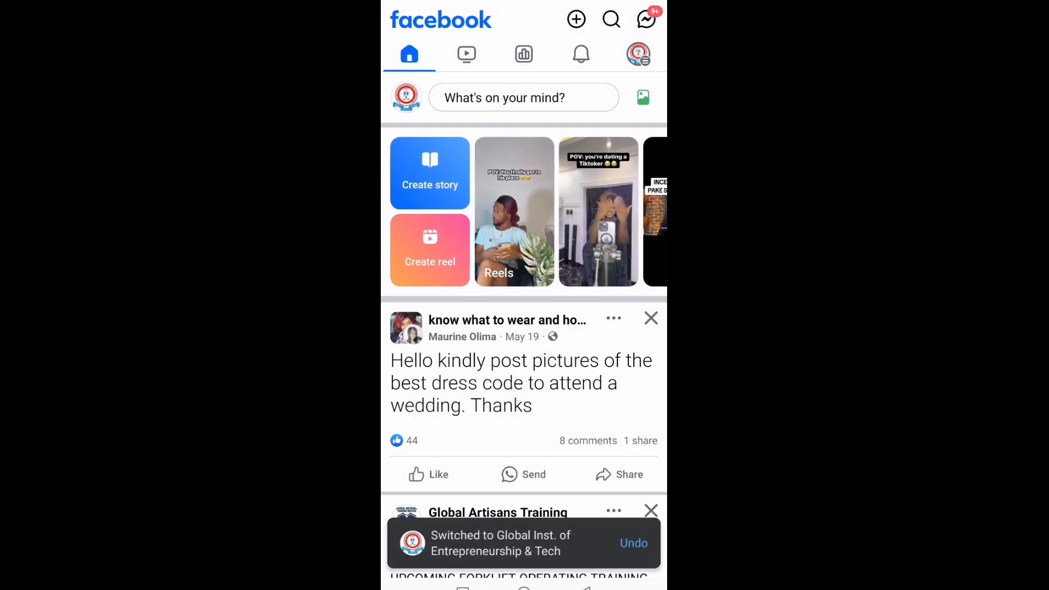
Reach Page setup under Audience and visibility in the Page's Settings & privacy.
click(637, 55)
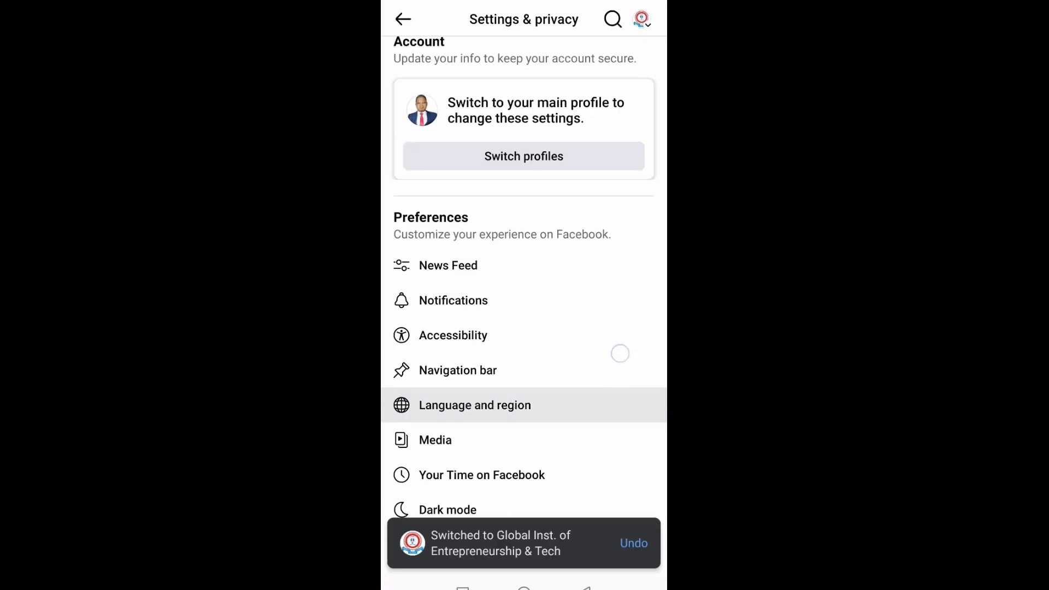
scroll(down, 3)
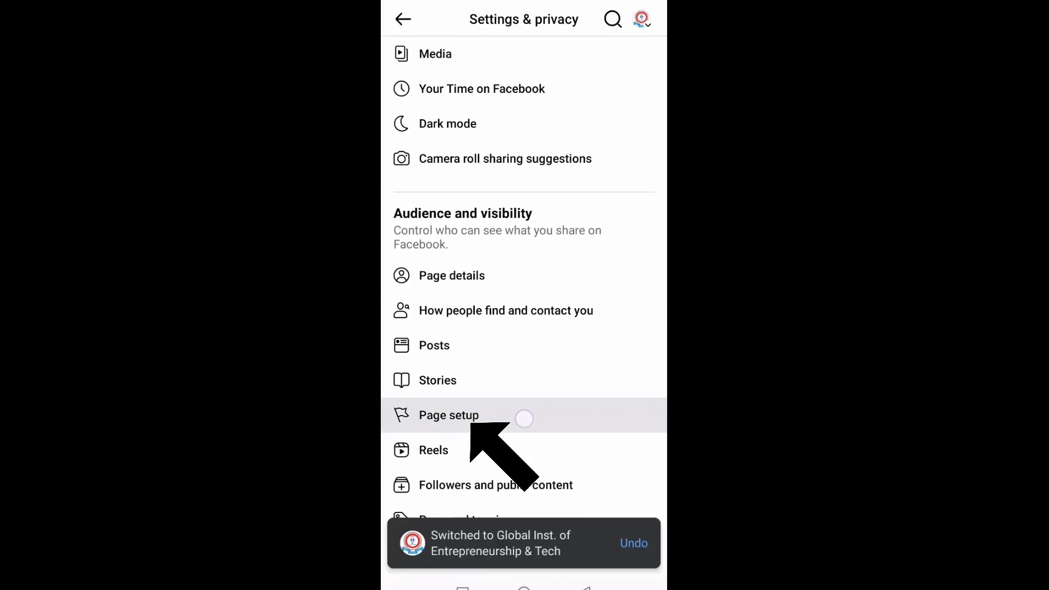
click(448, 415)
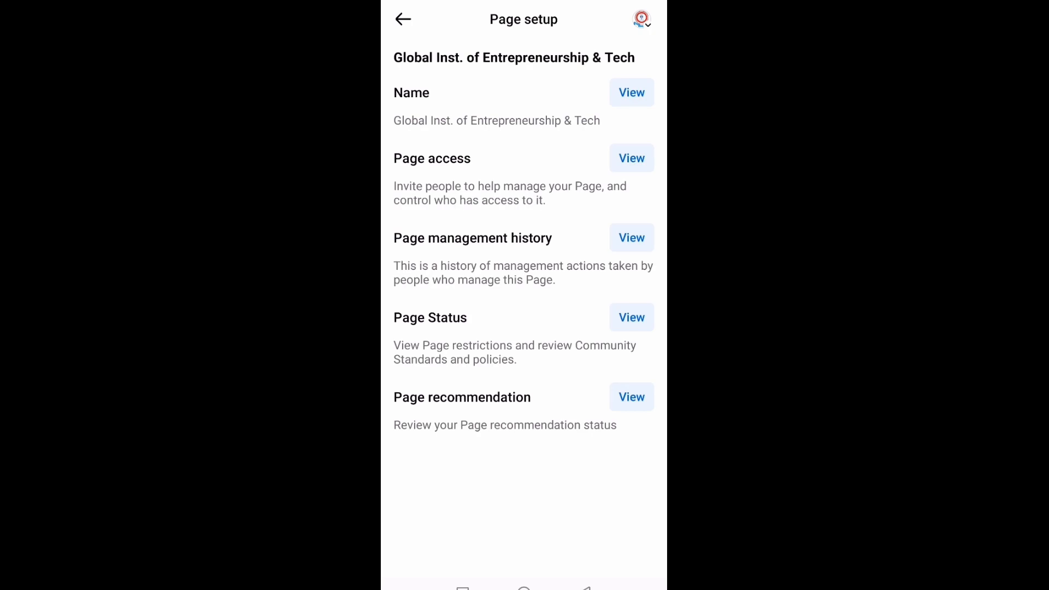
View the Name entry showing 'Global Inst. of Entrepreneurship' for editing.
click(629, 91)
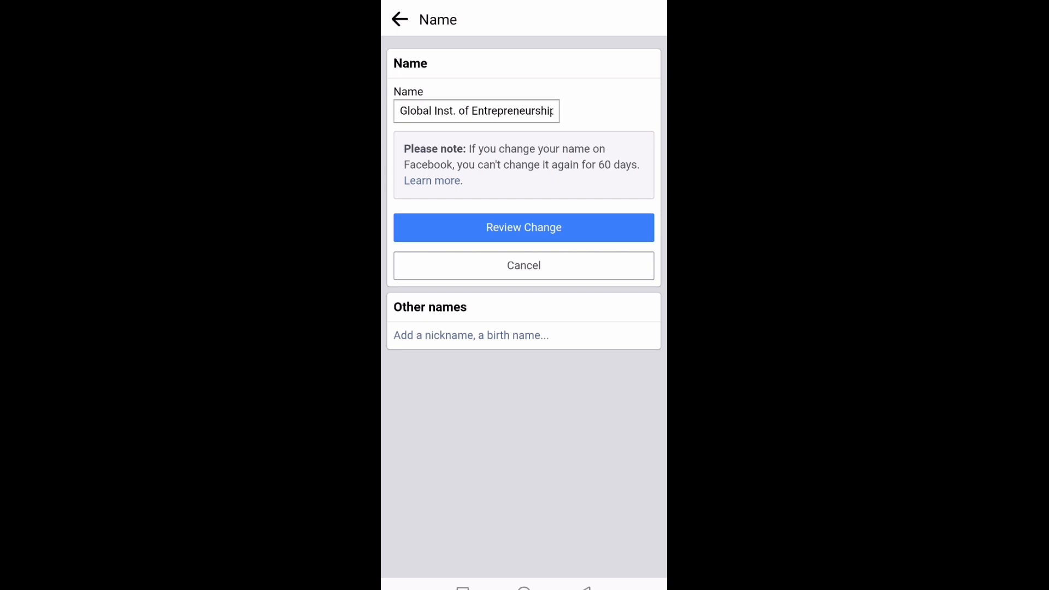
scroll(up, 3)
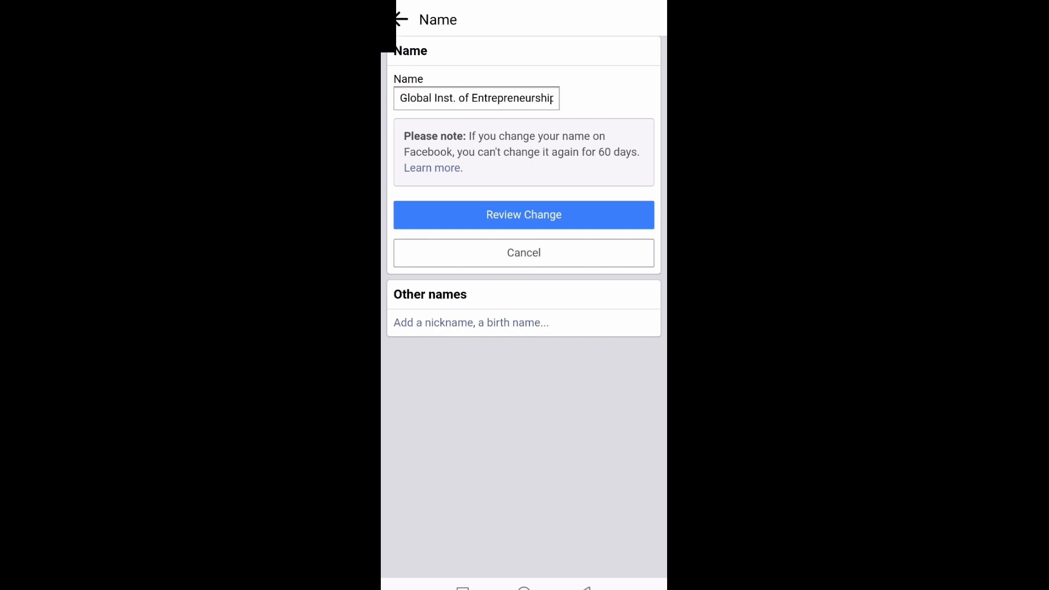